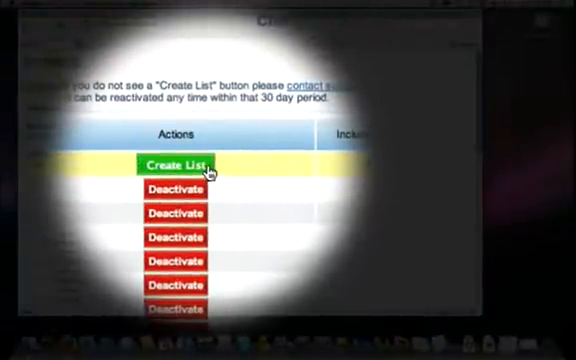
Create a new mailing list and scroll through its default List Settings page.
{"action": "left_click", "coordinate": [178, 165]}
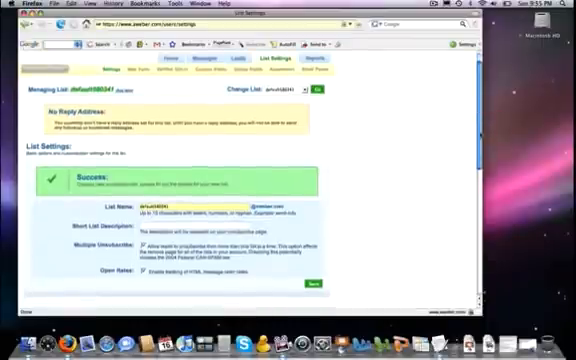
{"action": "scroll", "scroll_direction": "down", "scroll_amount": 3}
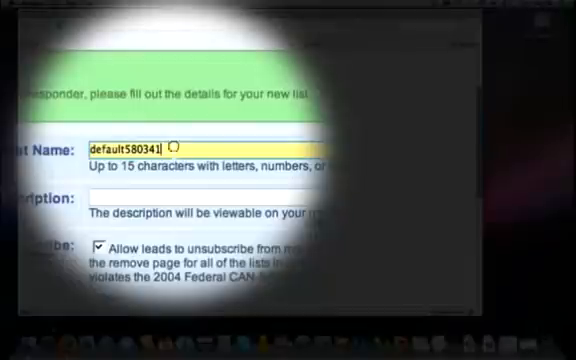
Replace the default list name with Practice243 and add the description 'My Demo List'.
{"action": "key", "text": "BackSpace"}
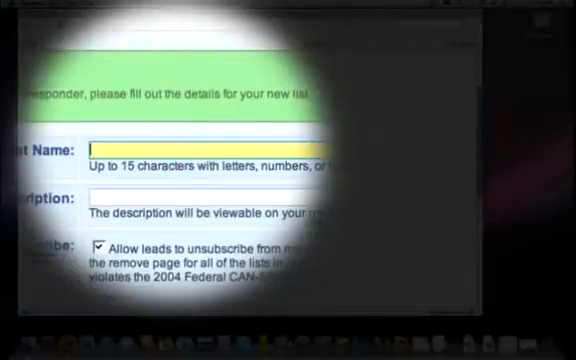
{"action": "type", "text": "Prad"}
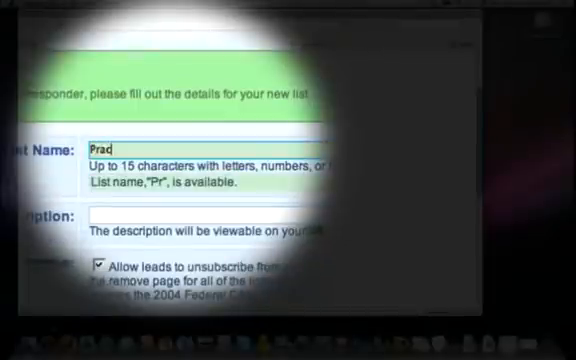
{"action": "type", "text": "Practice247"}
{"action": "left_click", "coordinate": [209, 215]}
{"action": "type", "text": "My Demo List"}
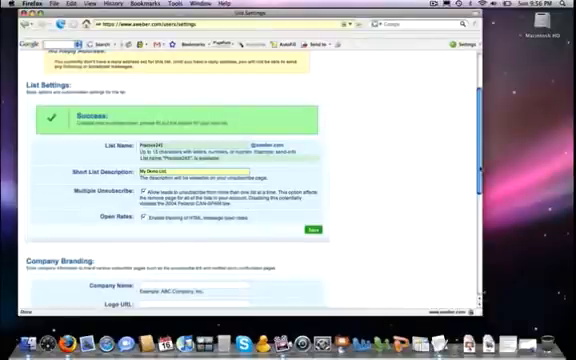
Save the practice243 list settings with the 'My Demo List' description.
{"action": "scroll", "scroll_direction": "down", "scroll_amount": 3}
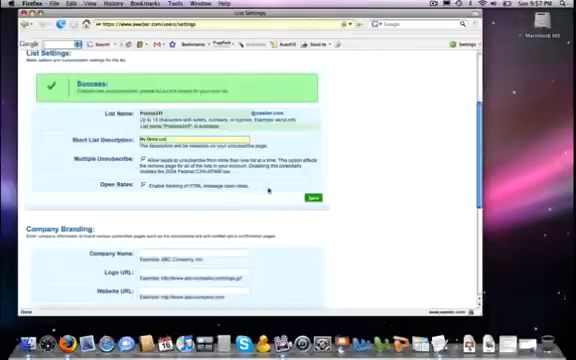
{"action": "left_click", "coordinate": [310, 195]}
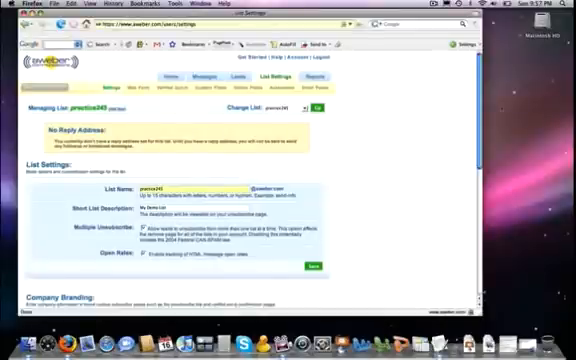
{"action": "scroll", "scroll_direction": "down", "scroll_amount": 3}
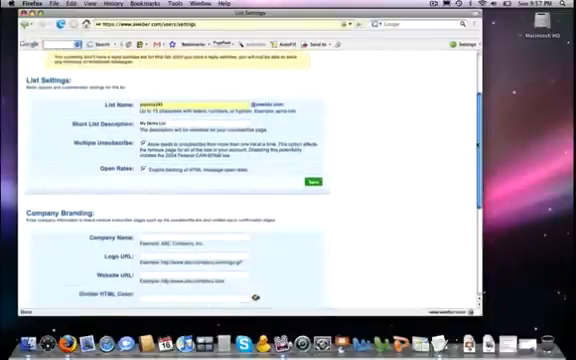
{"action": "scroll", "scroll_direction": "down", "scroll_amount": 3}
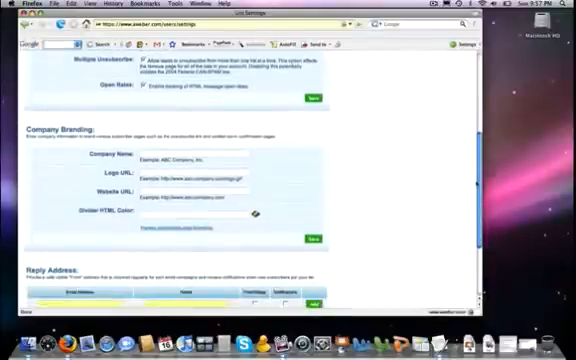
{"action": "scroll", "scroll_direction": "down", "scroll_amount": 3}
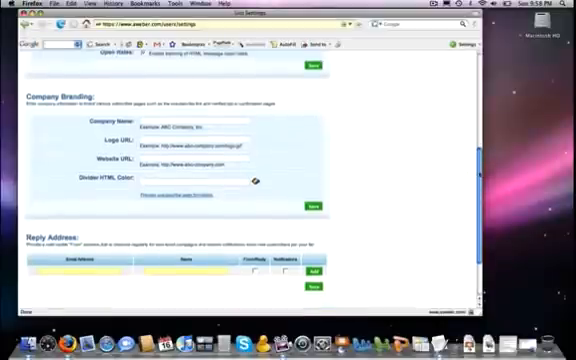
Enter the reply email address in the Reply Address row.
{"action": "scroll", "scroll_direction": "down", "scroll_amount": 3}
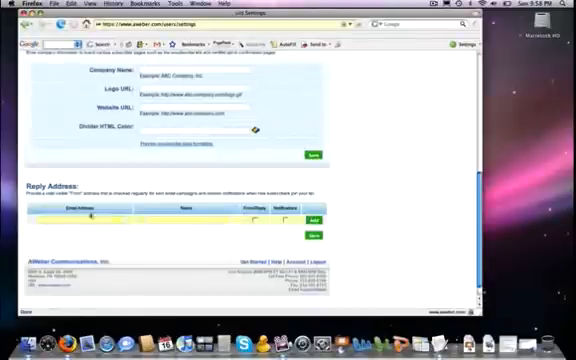
{"action": "left_click", "coordinate": [95, 213]}
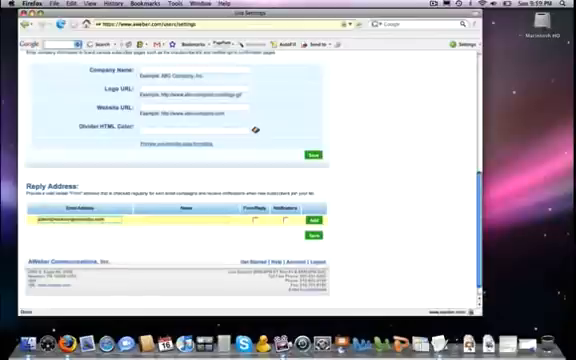
{"action": "left_click", "coordinate": [260, 216]}
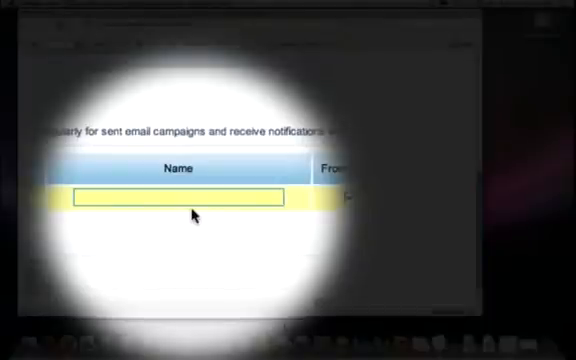
{"action": "type", "text": "Michael"}
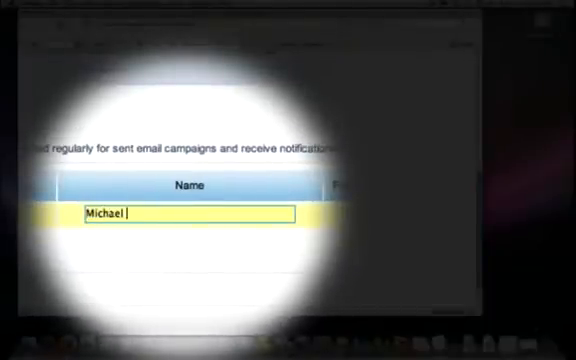
{"action": "type", "text": "Gunn"}
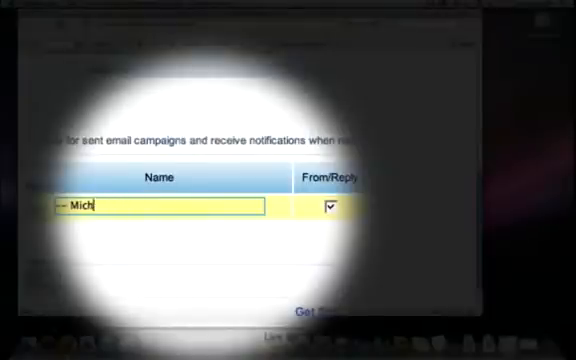
{"action": "key", "text": "Backspace"}
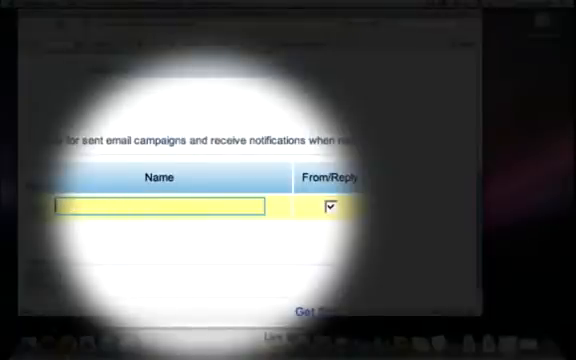
{"action": "type", "text": "Dib"}
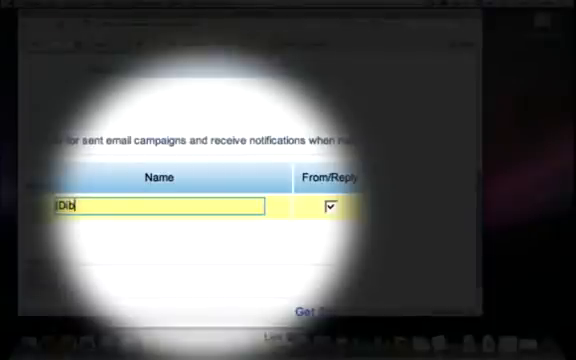
{"action": "type", "text": "Dive In"}
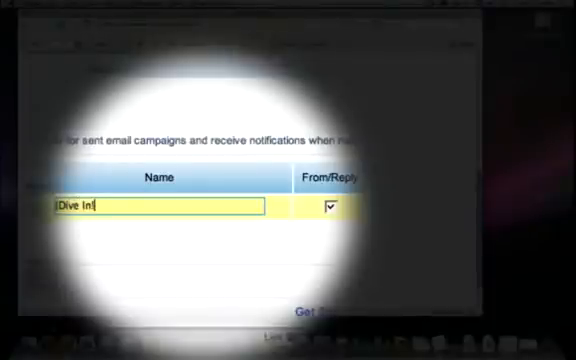
{"action": "type", "text": "!"}
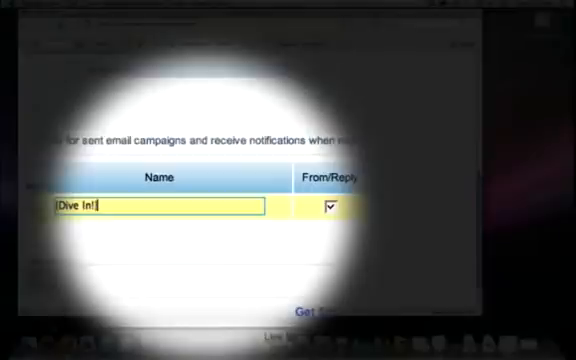